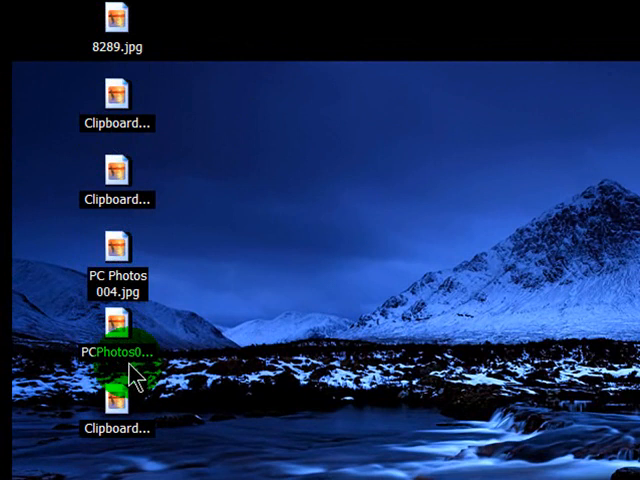
Send the selected desktop JPEGs to a compressed folder, creating PC Photos 004.zip.
{"action": "left_click_drag", "start_coordinate": [130, 376], "coordinate": [220, 420]}
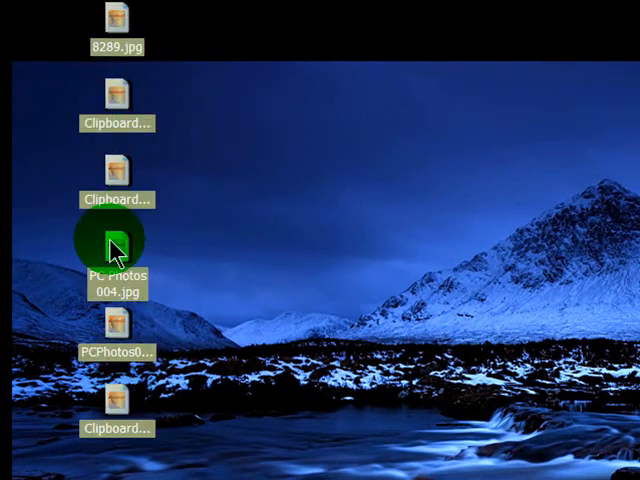
{"action": "right_click", "coordinate": [116, 246]}
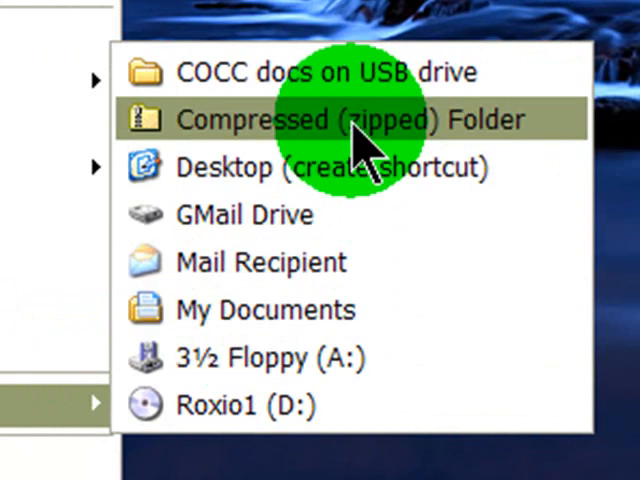
{"action": "left_click", "coordinate": [350, 120]}
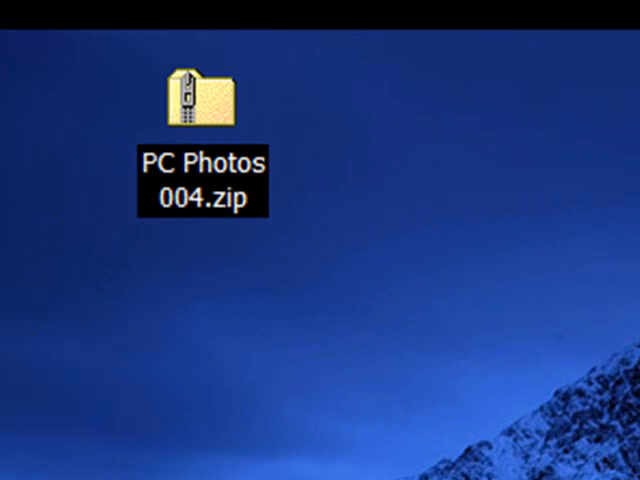
{"action": "left_click", "coordinate": [200, 100]}
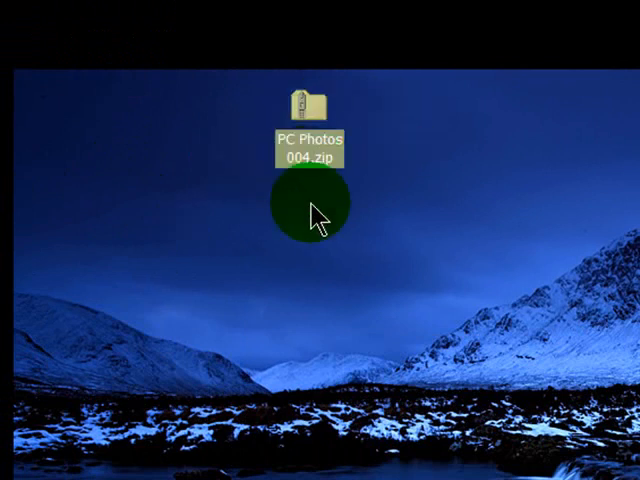
{"action": "left_click", "coordinate": [310, 104]}
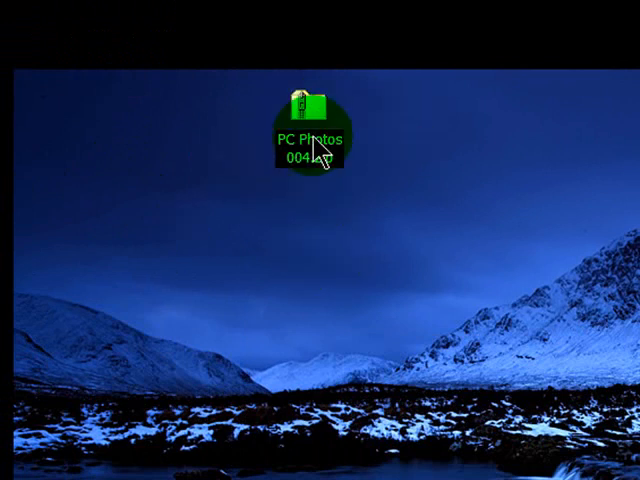
View the six JPEGs inside PC Photos 004.zip and preview PC Photos 004.jpg.
{"action": "double_click", "coordinate": [308, 116]}
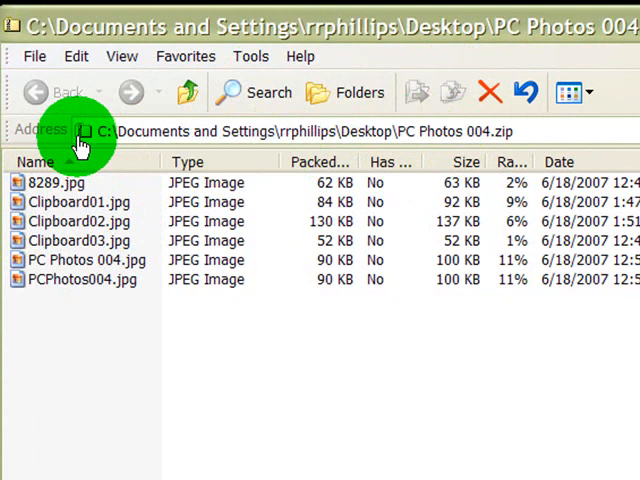
{"action": "mouse_move", "coordinate": [88, 140]}
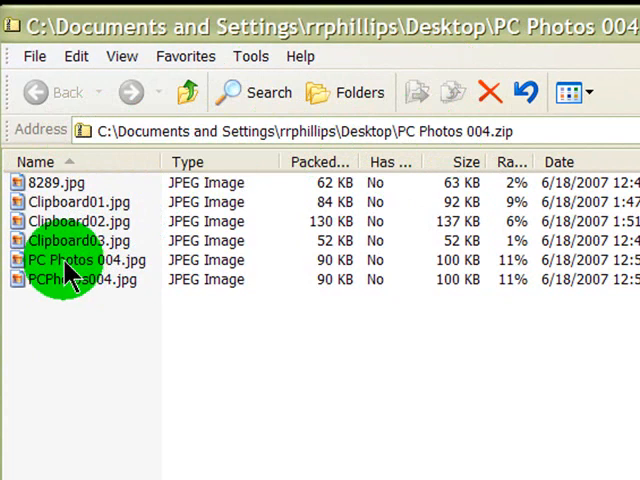
{"action": "left_click", "coordinate": [76, 260]}
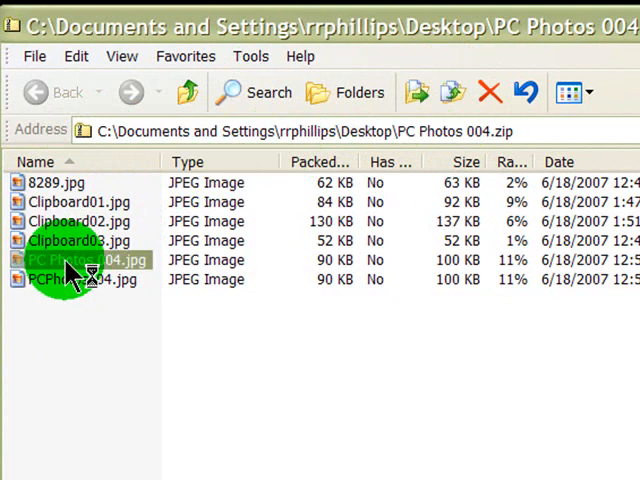
{"action": "double_click", "coordinate": [70, 260]}
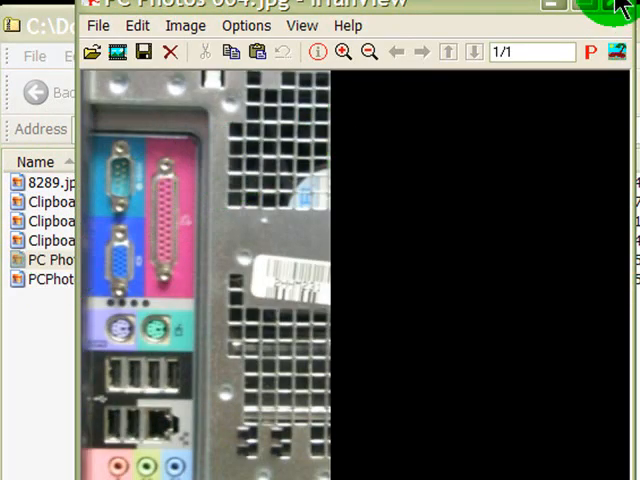
{"action": "left_click", "coordinate": [620, 8]}
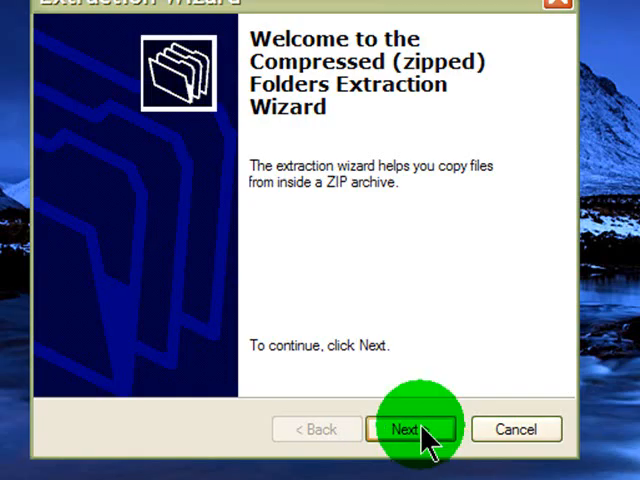
Run the Extraction Wizard to unzip the photos into PC Photos 004 and show them.
{"action": "left_click", "coordinate": [412, 428]}
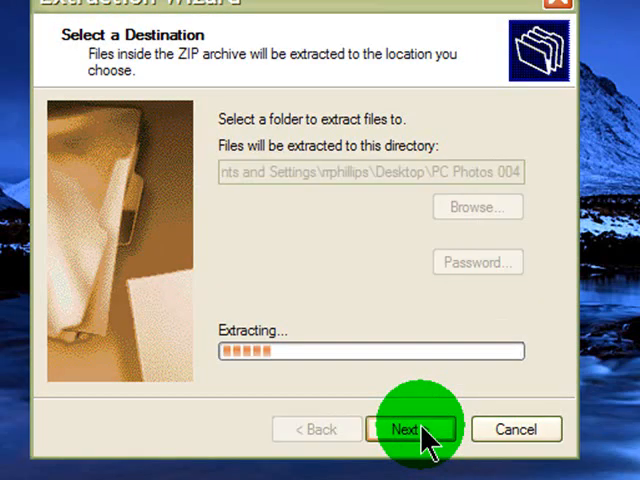
{"action": "left_click", "coordinate": [412, 428]}
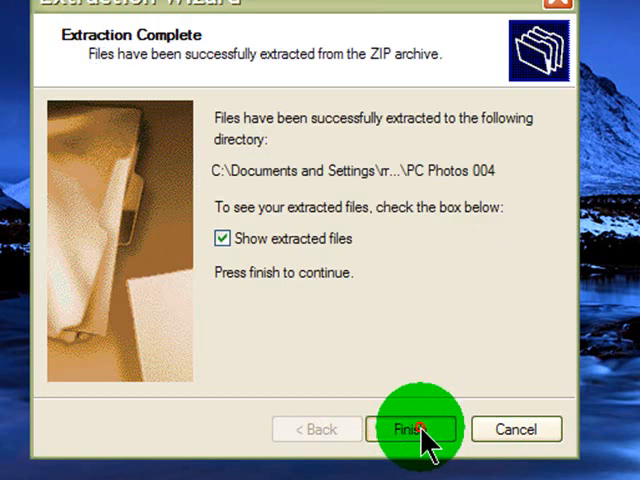
{"action": "left_click", "coordinate": [410, 428]}
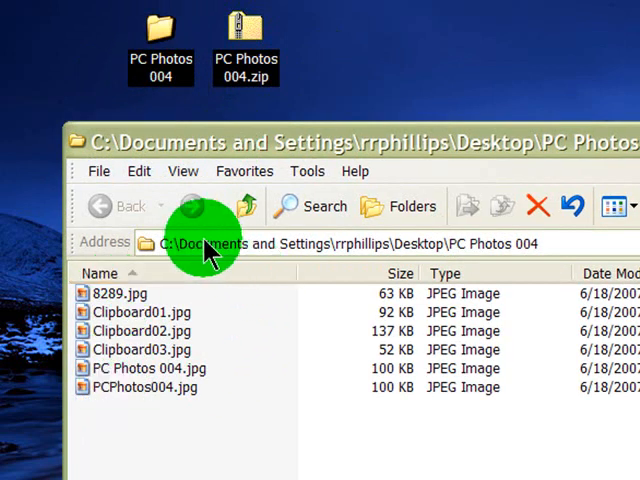
{"action": "mouse_move", "coordinate": [156, 256]}
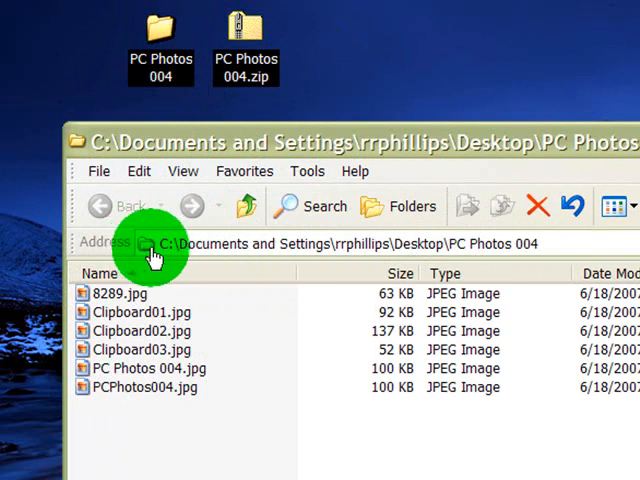